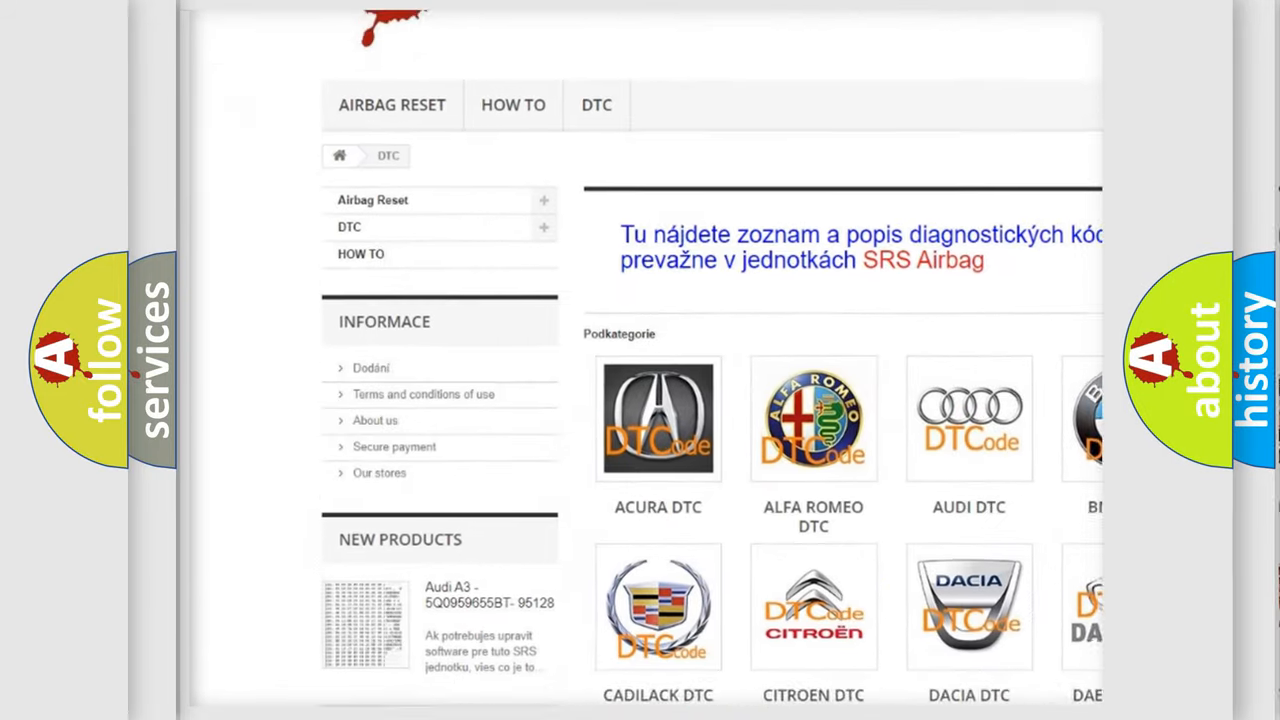
scroll(down, 3)
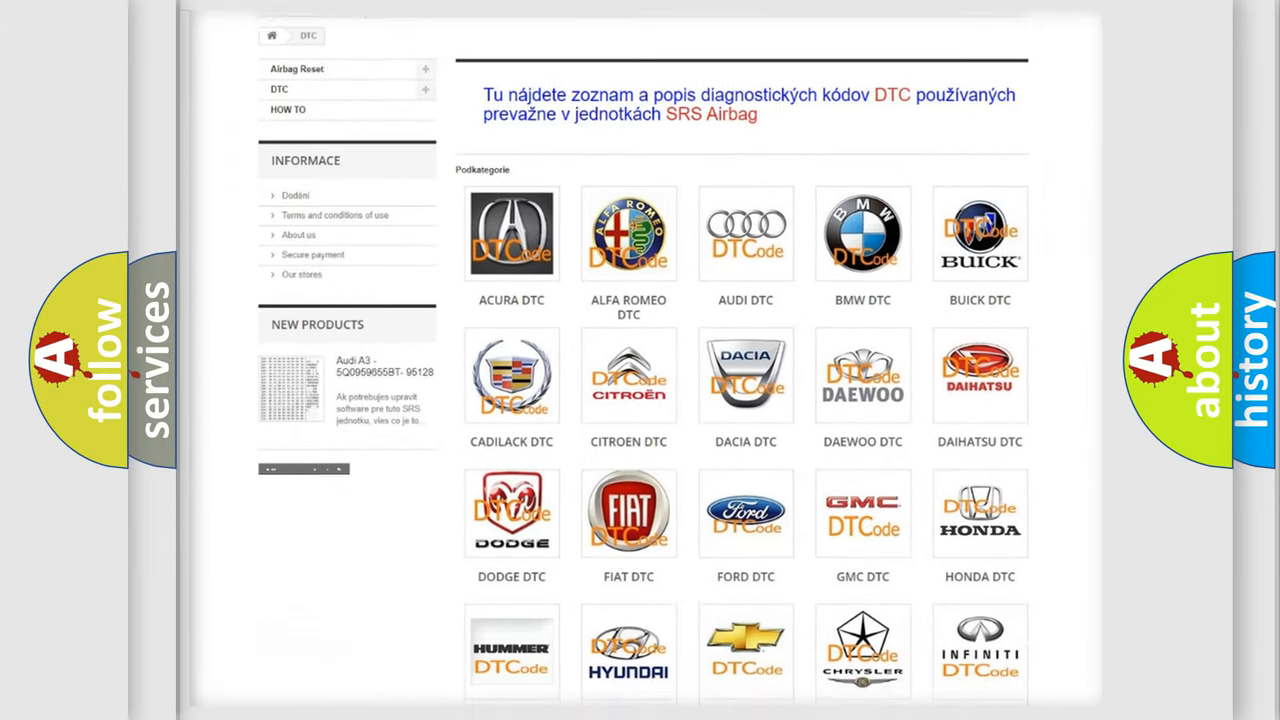
scroll(down, 3)
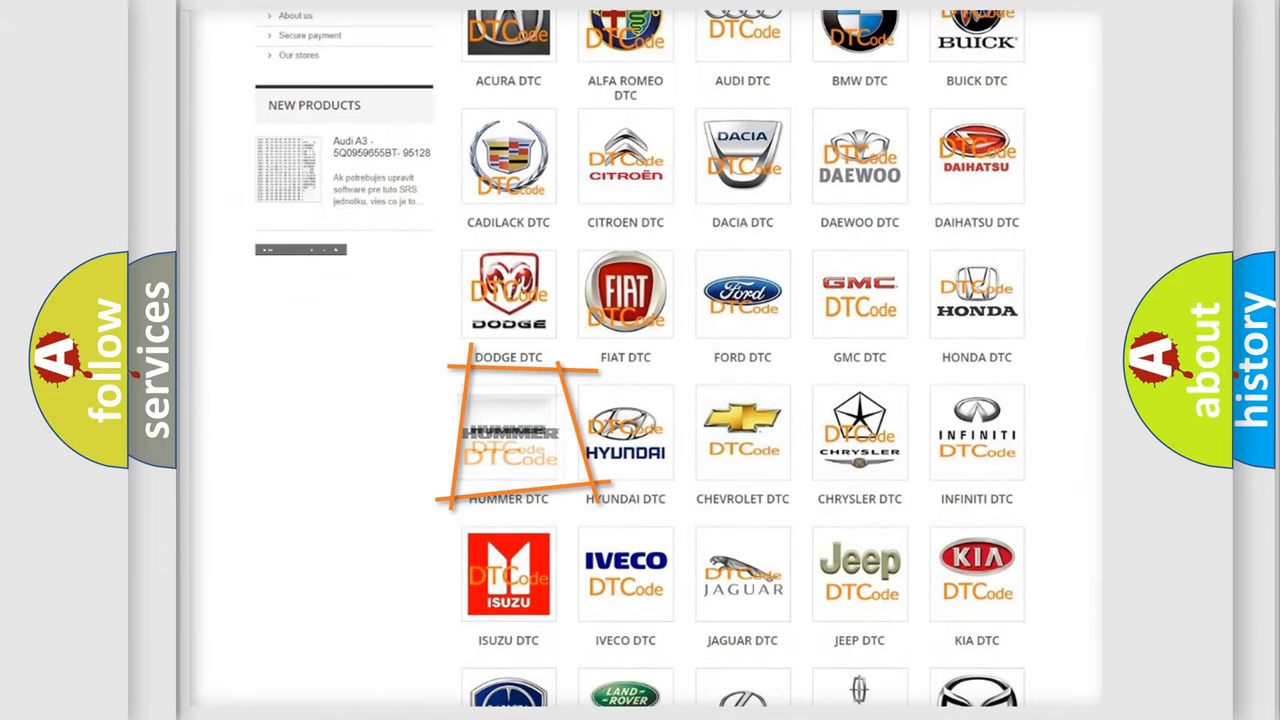